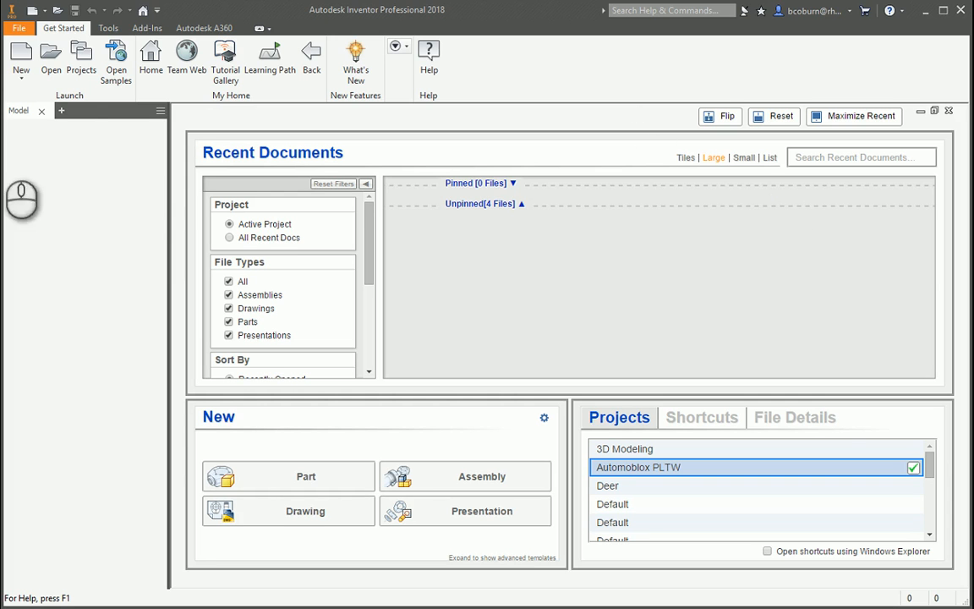
Create a new assembly document, Assembly16, from the New menu.
click(20, 59)
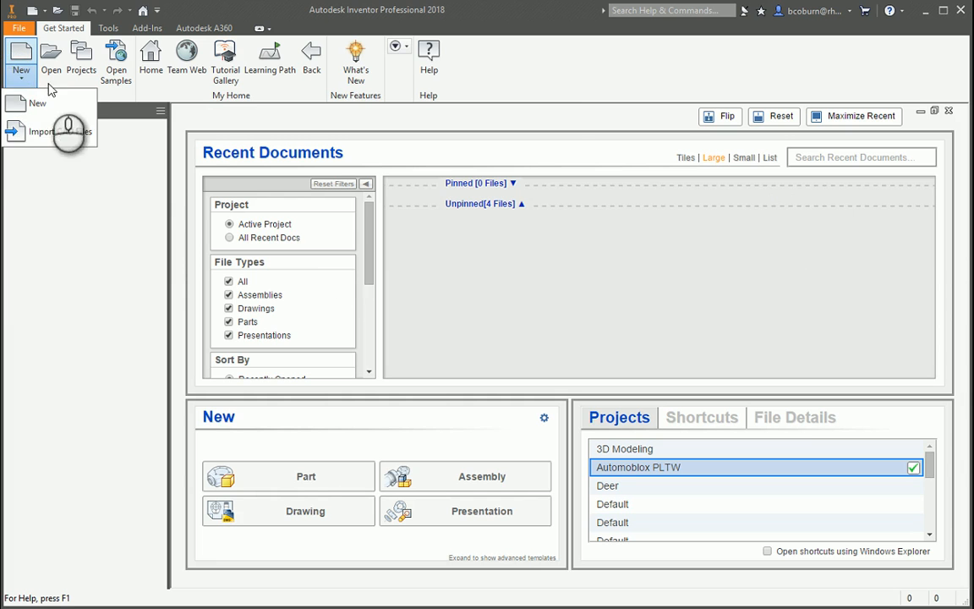
click(36, 102)
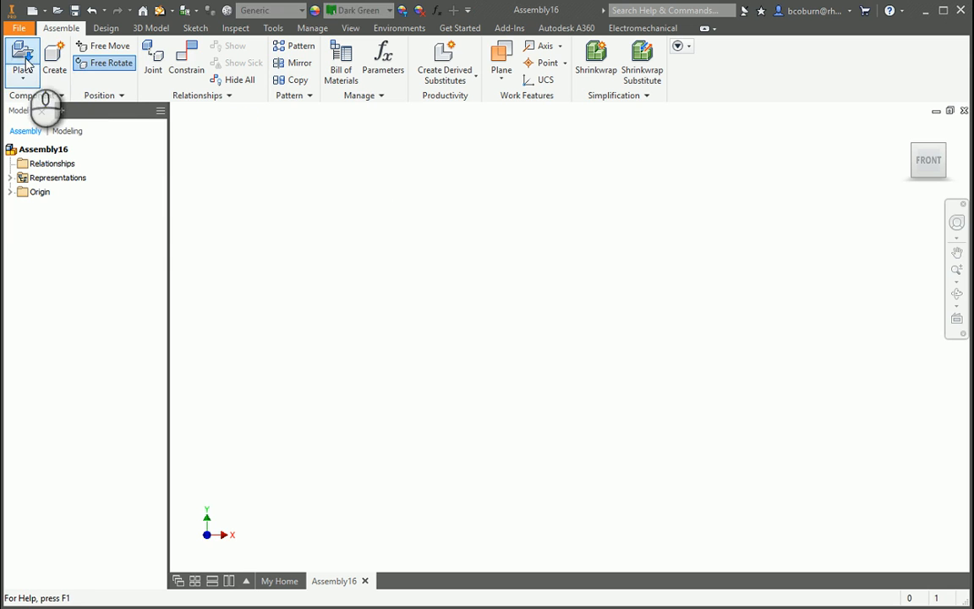
Place T9 Front.ipt grounded at the origin and view it from the front.
click(22, 60)
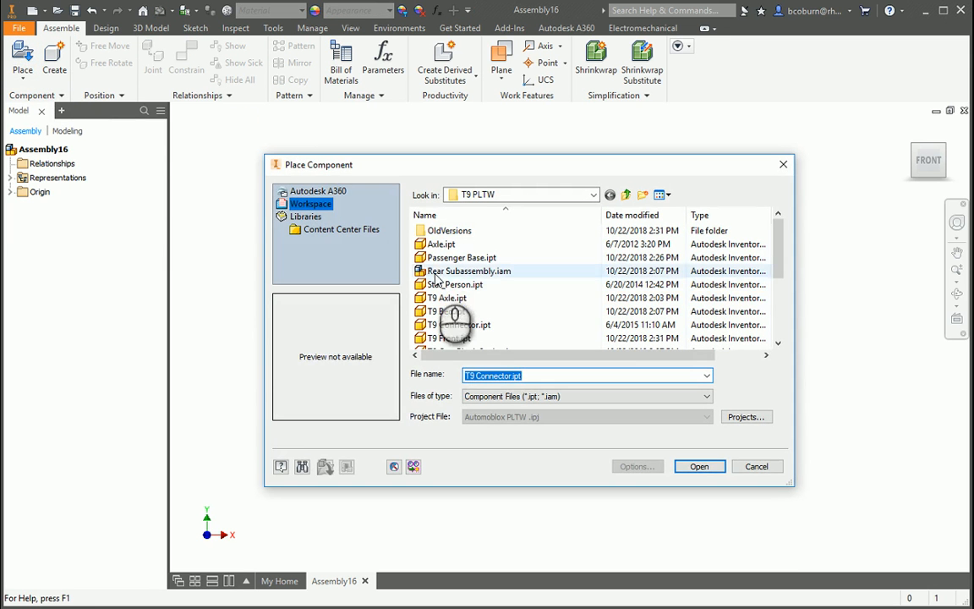
click(455, 285)
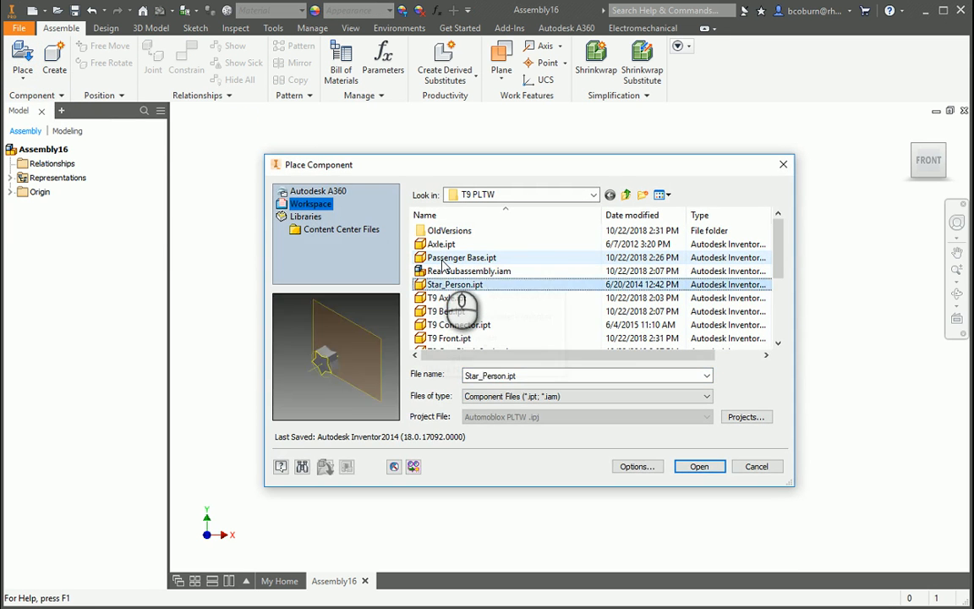
click(472, 338)
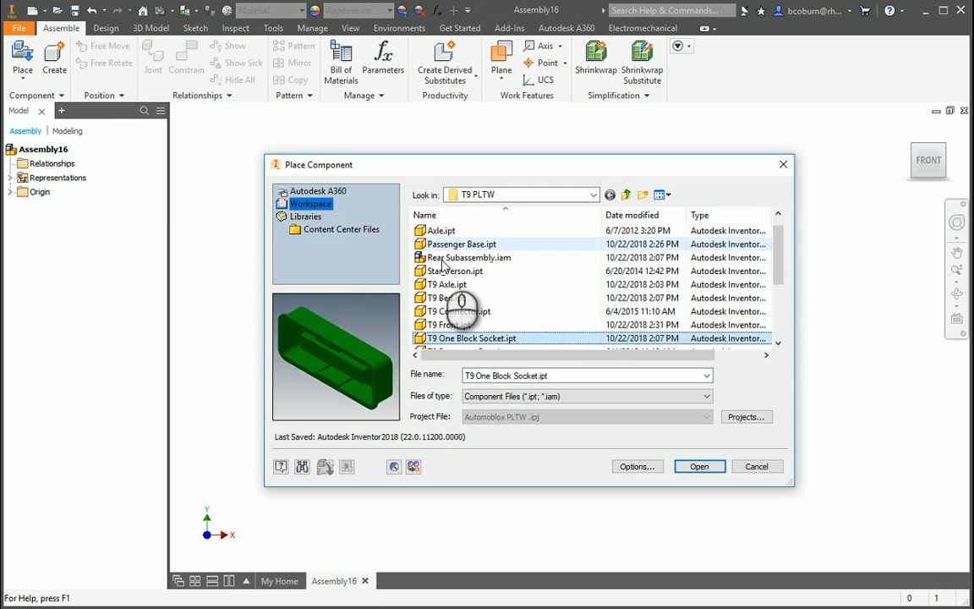
click(699, 466)
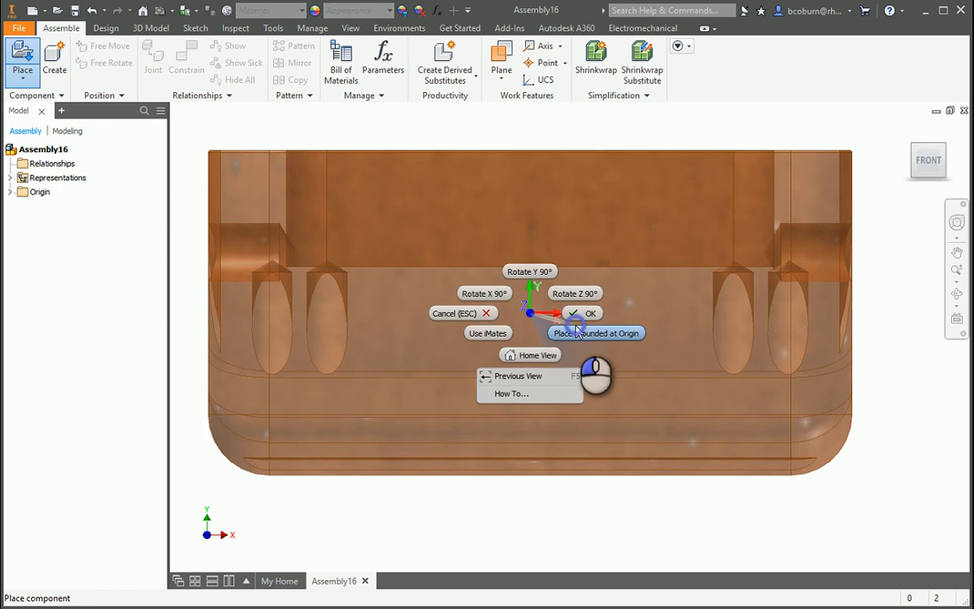
click(592, 313)
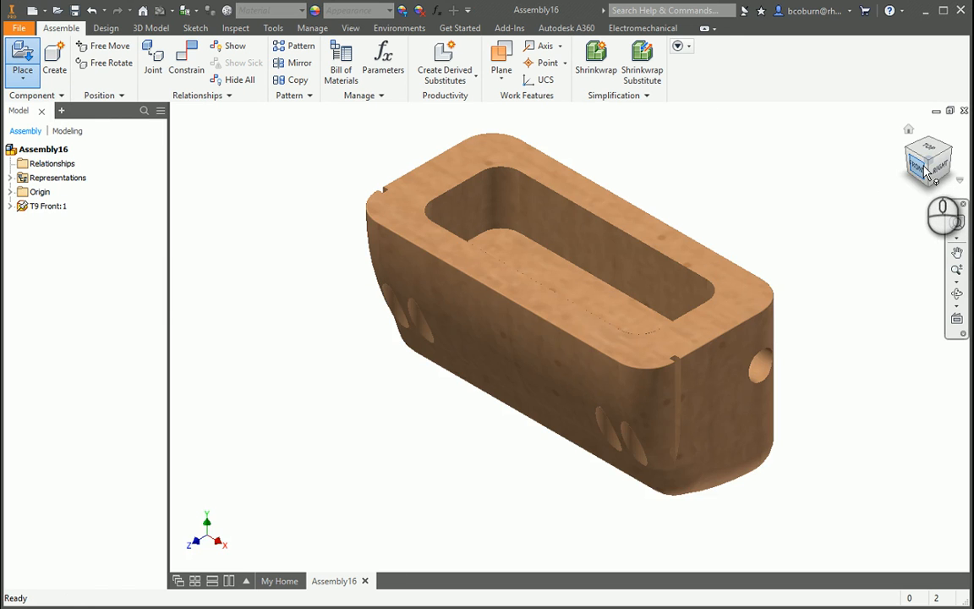
click(928, 160)
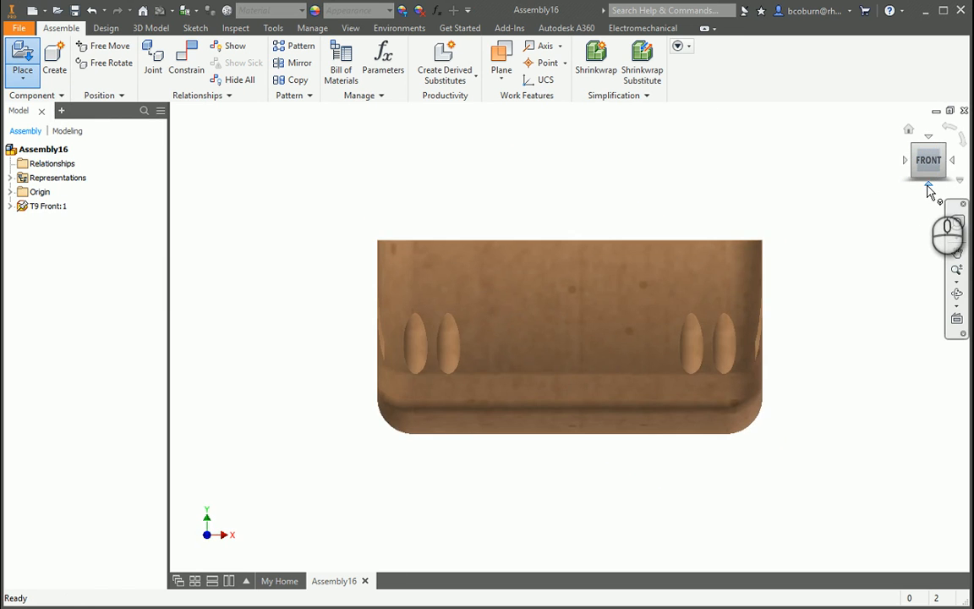
Re-place the T9 Front block rotated 90° about X.
click(928, 188)
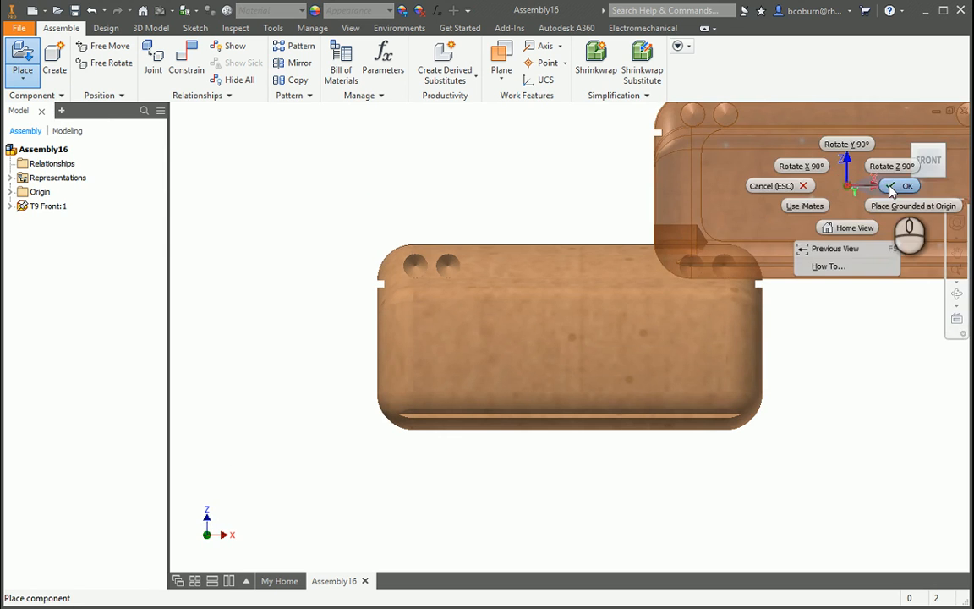
click(908, 185)
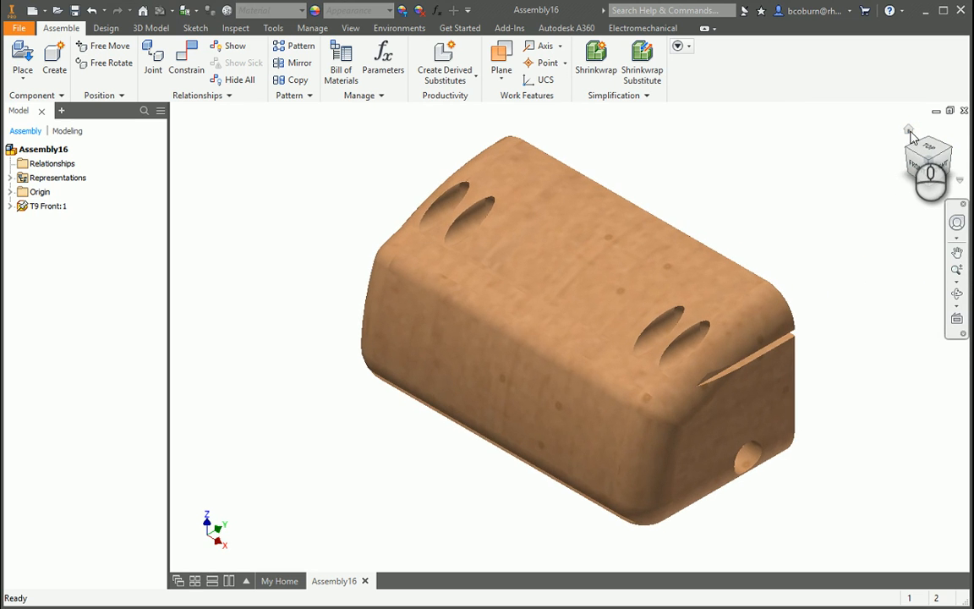
mouse_move(831, 112)
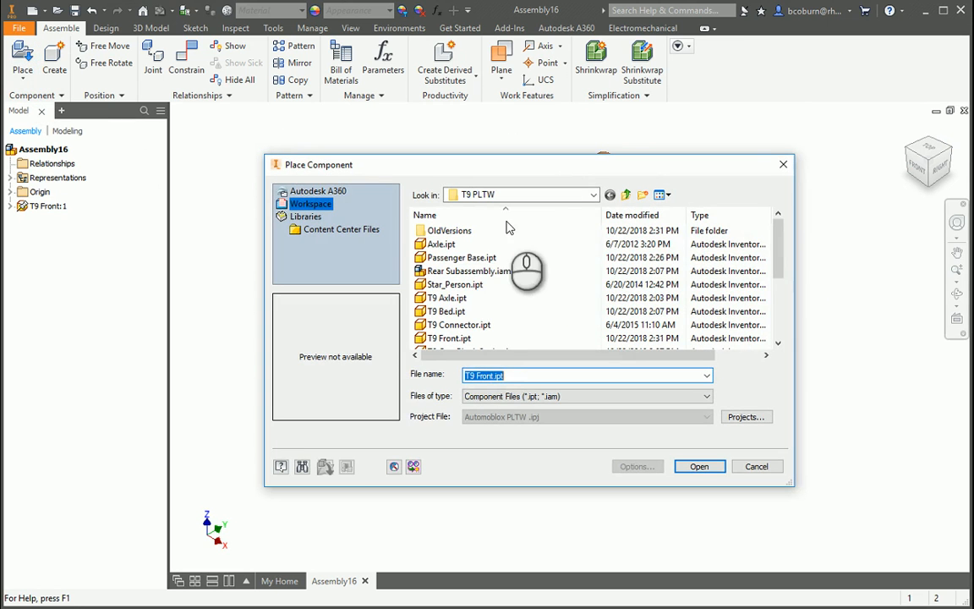
Place the green T9 Two Block Socket part beside the front block.
click(469, 271)
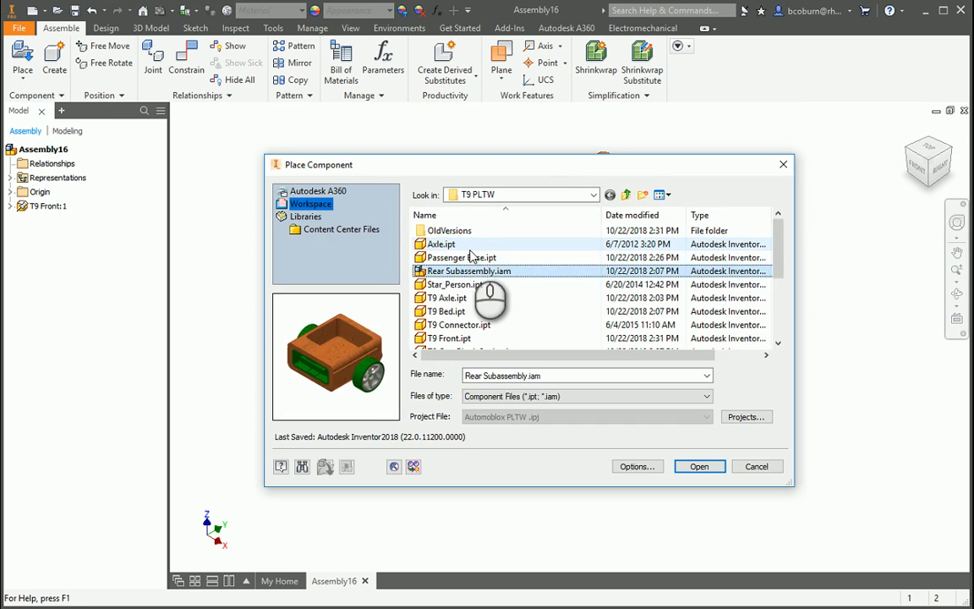
click(459, 325)
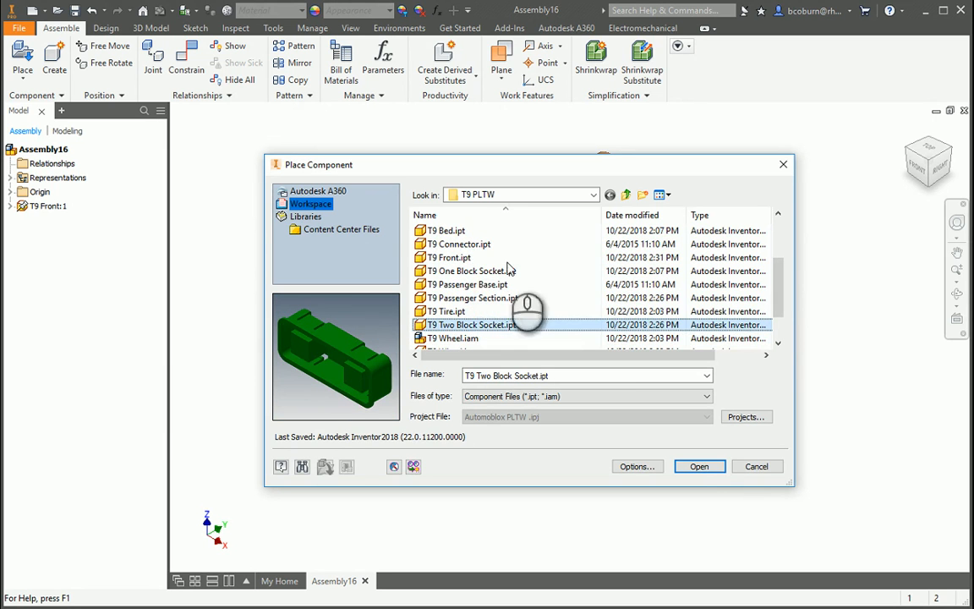
click(699, 466)
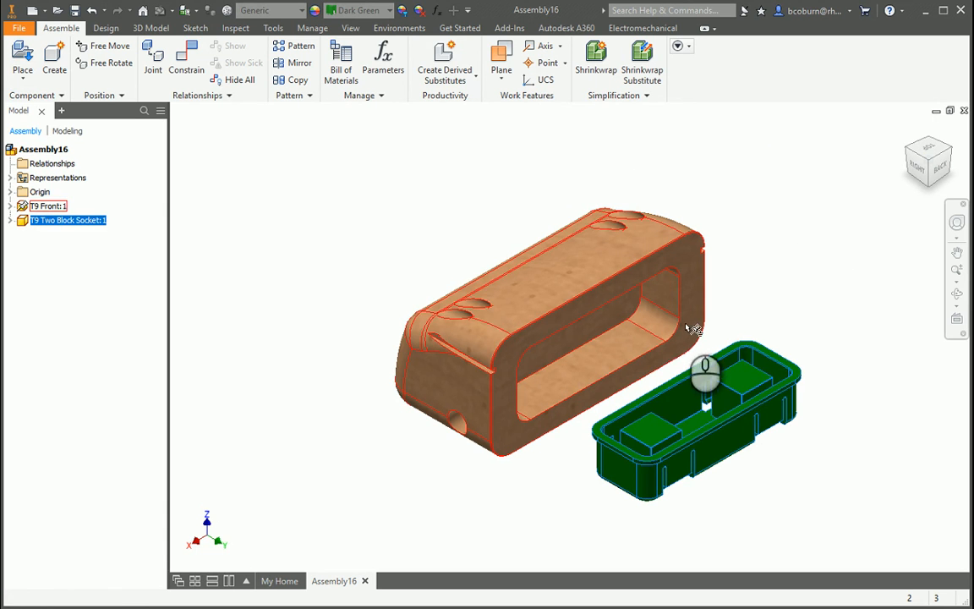
Mate the socket's edges to the block opening flush, then view from the back.
click(186, 61)
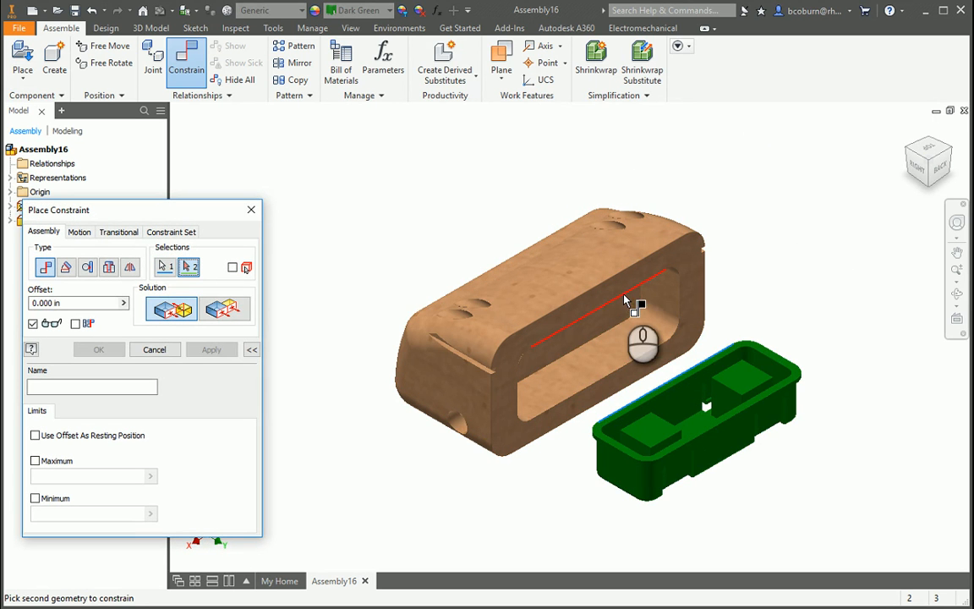
click(212, 349)
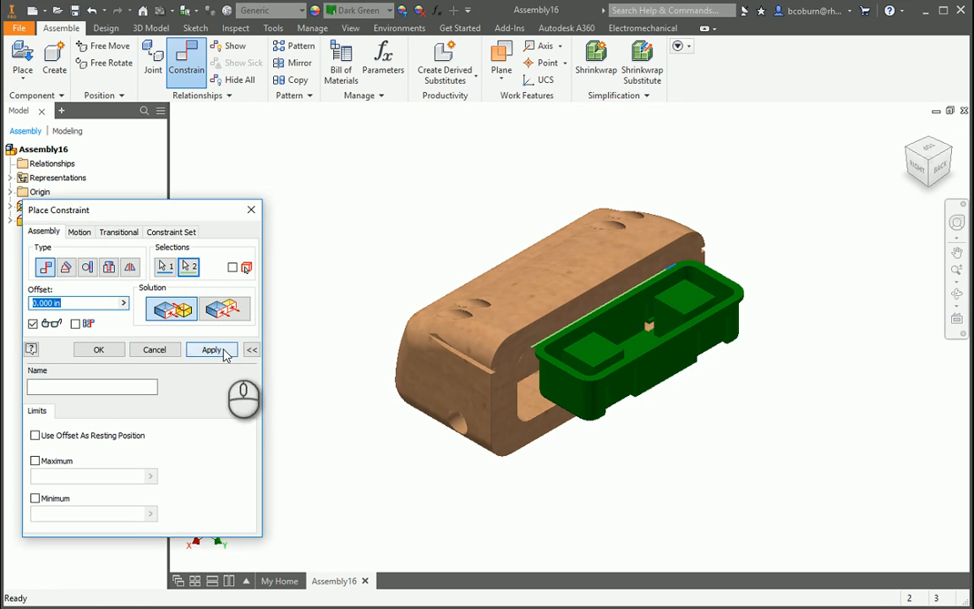
click(211, 350)
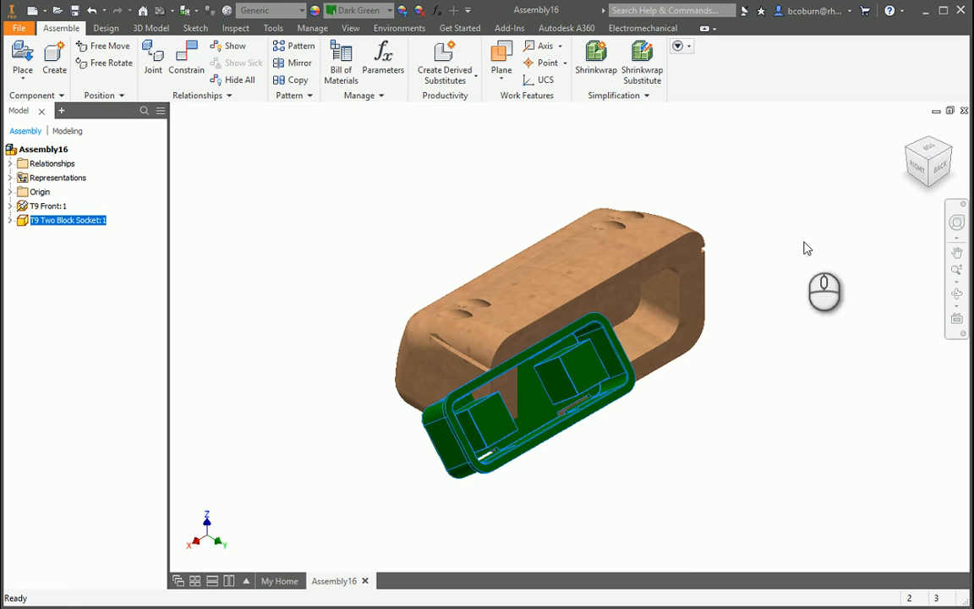
click(186, 59)
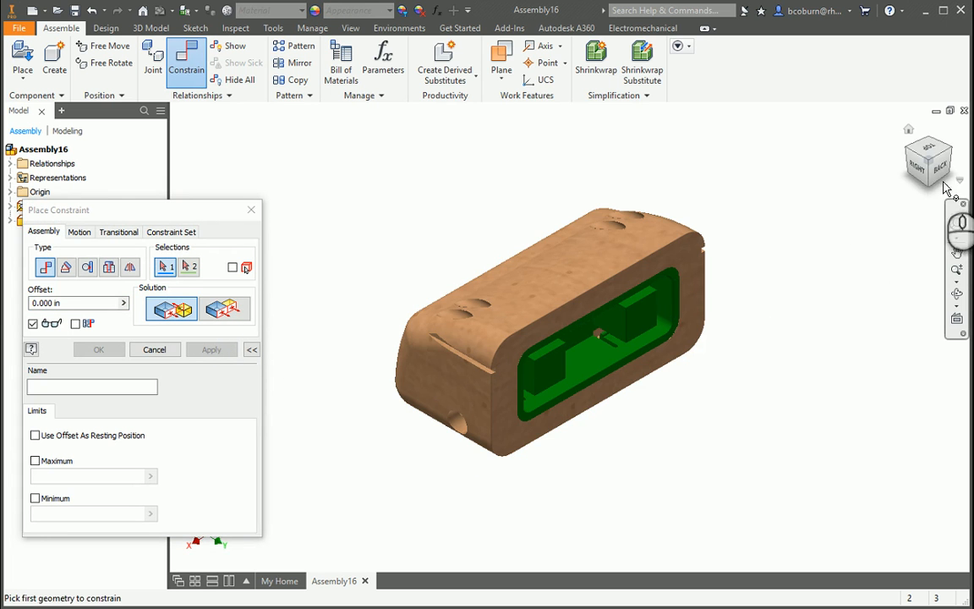
click(939, 165)
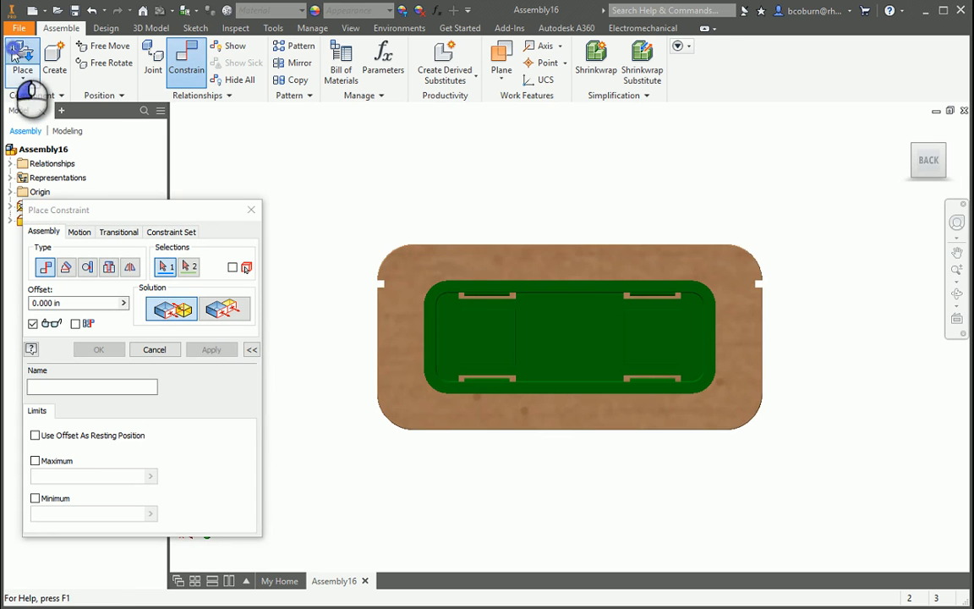
Place two copies of T9 Wheel.iam and return to the home view.
click(22, 59)
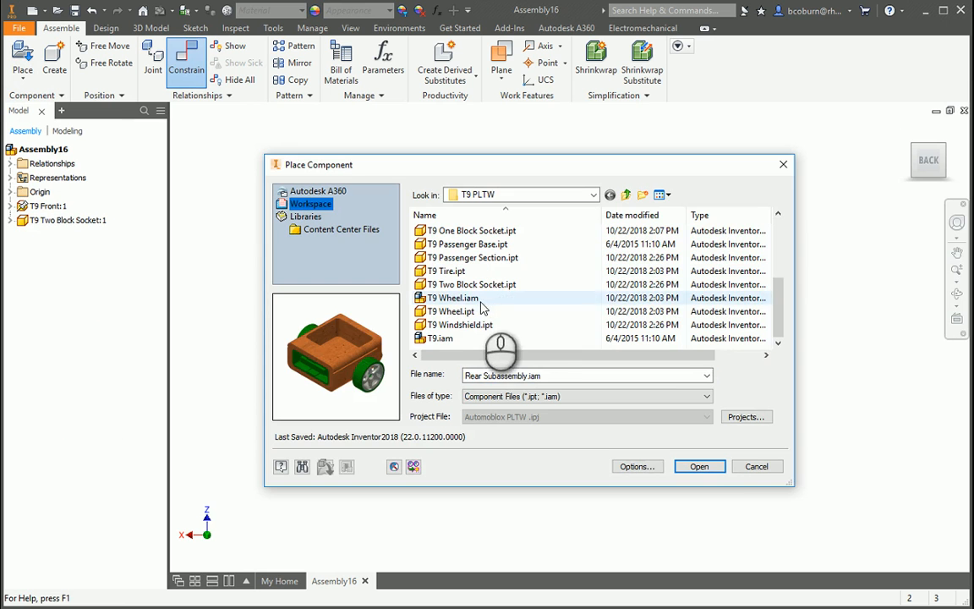
click(699, 466)
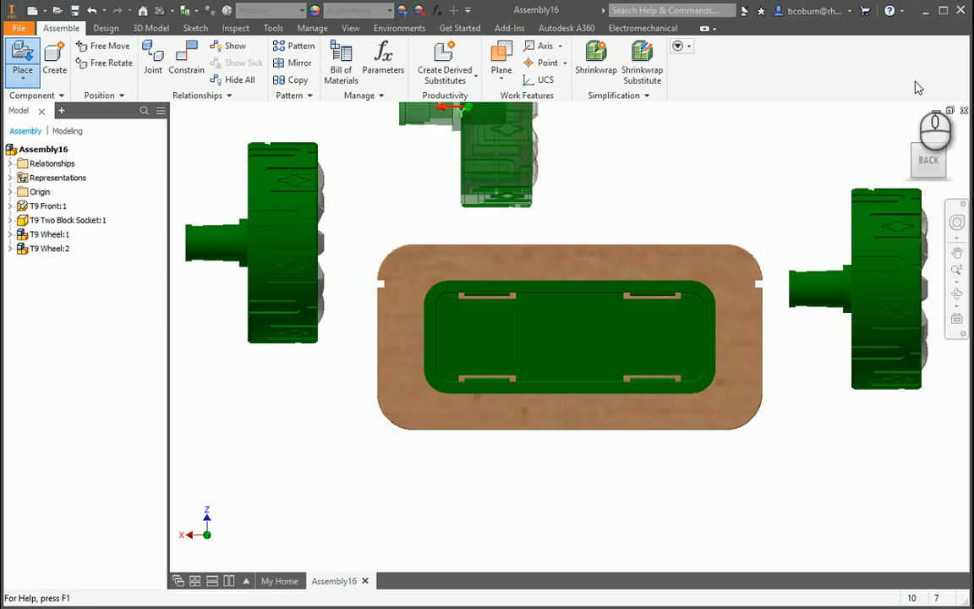
click(928, 160)
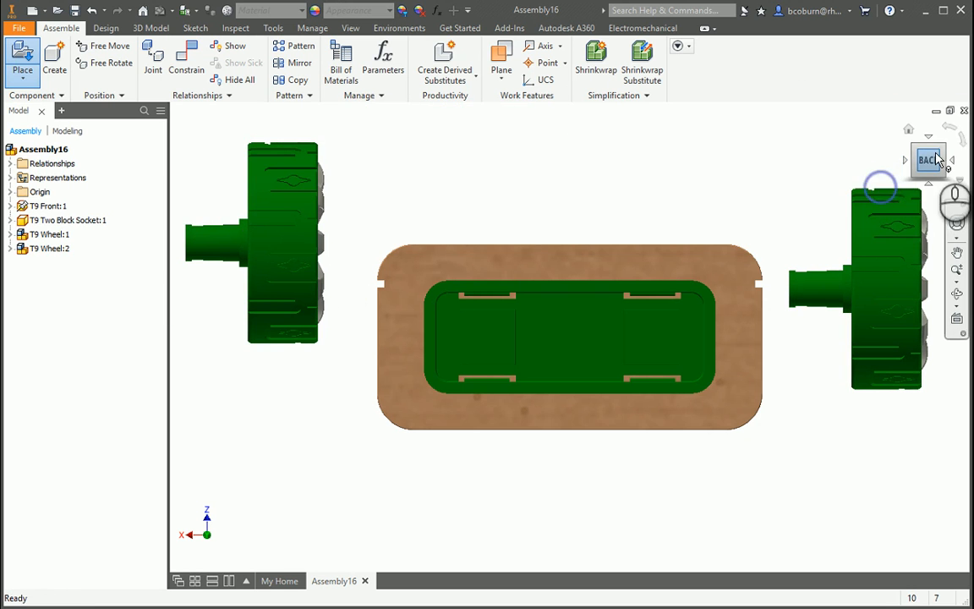
click(929, 161)
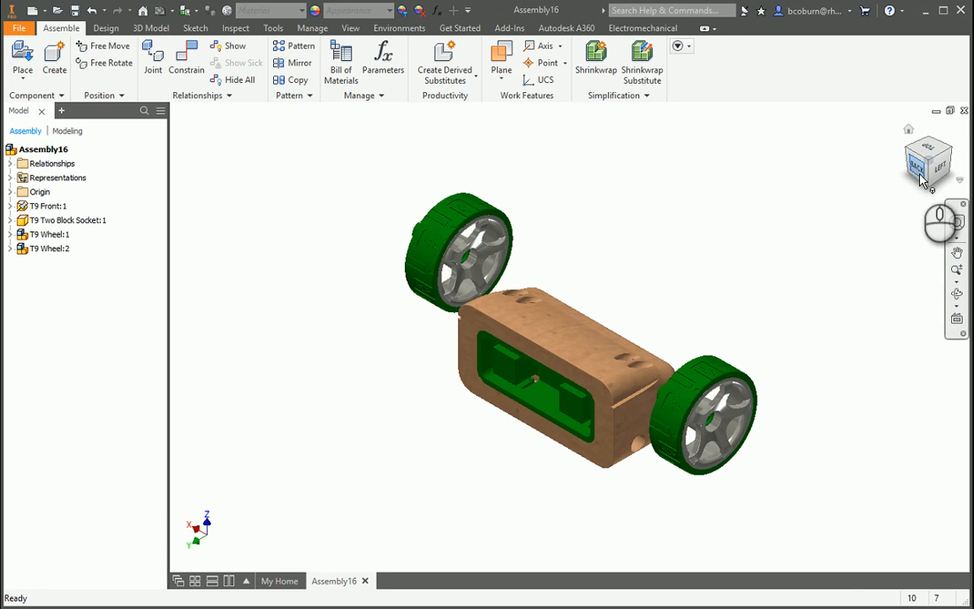
Insert-constrain each wheel's hub onto its axle end of the front block.
click(186, 55)
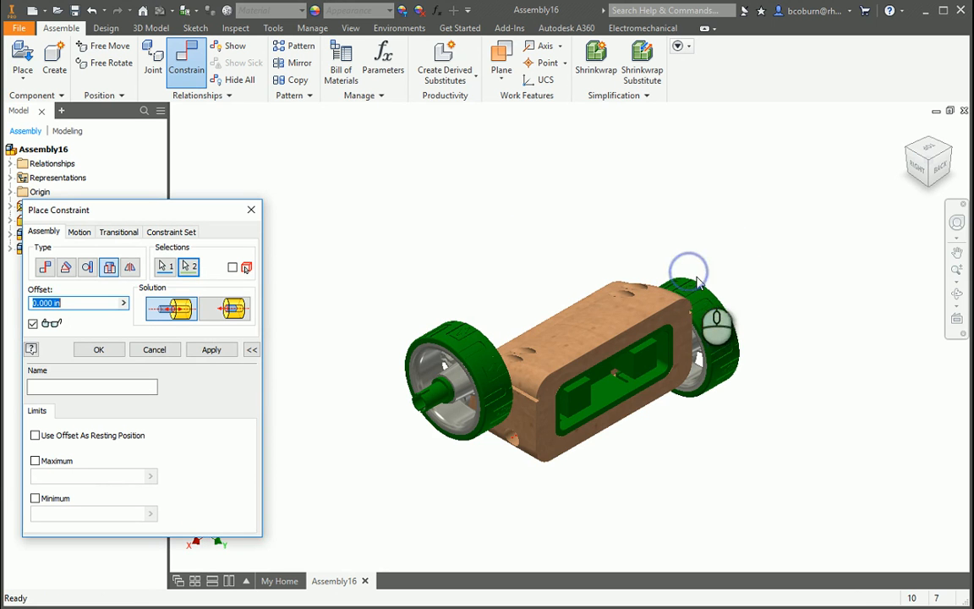
click(212, 349)
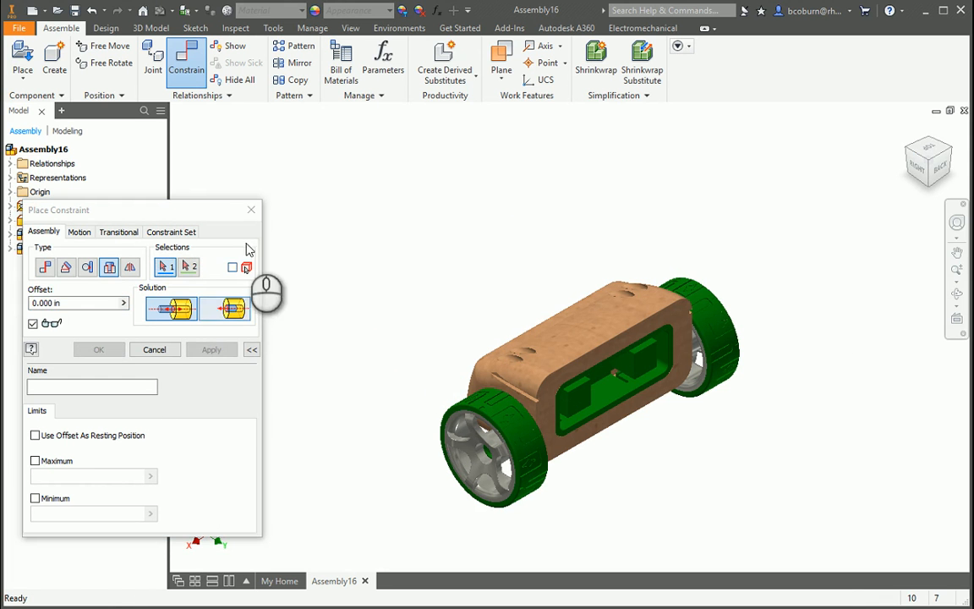
click(98, 350)
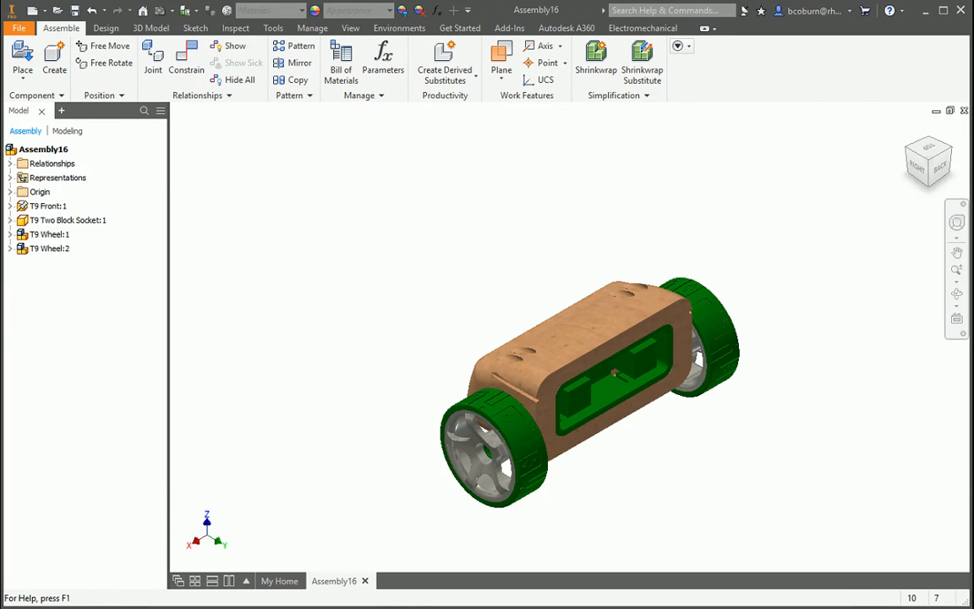